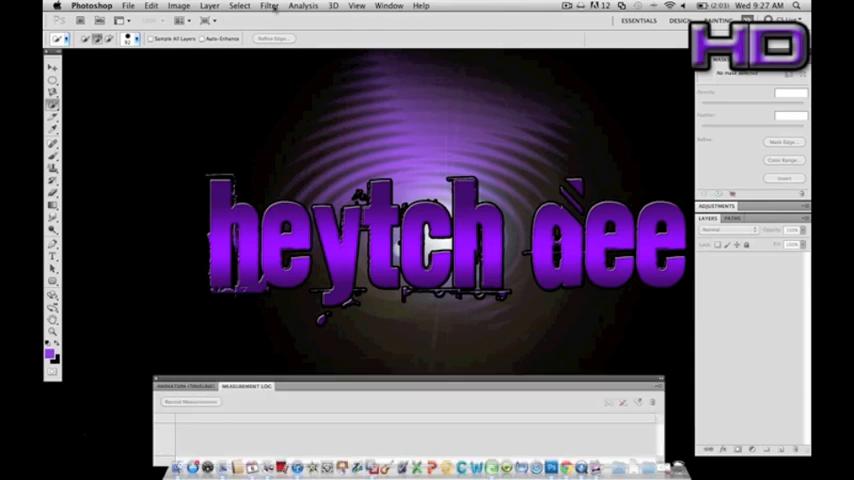
Create a new 500-pixel-wide, roughly square document with a black background
left_click(128, 6)
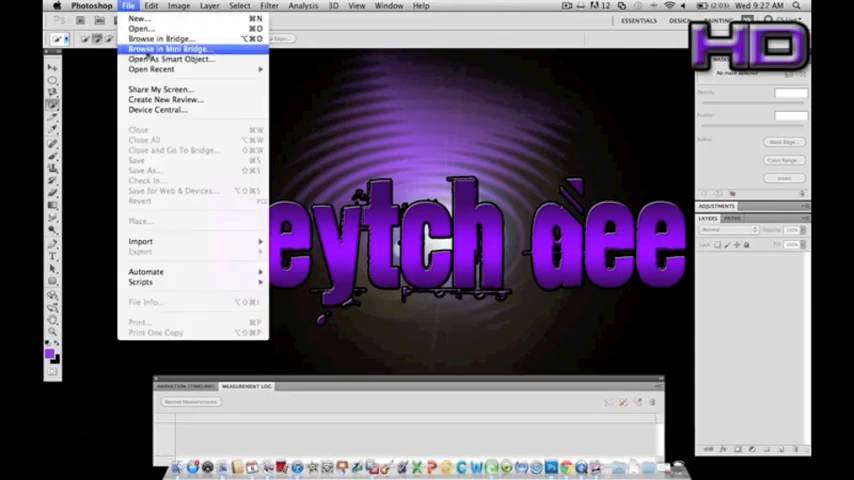
left_click(128, 6)
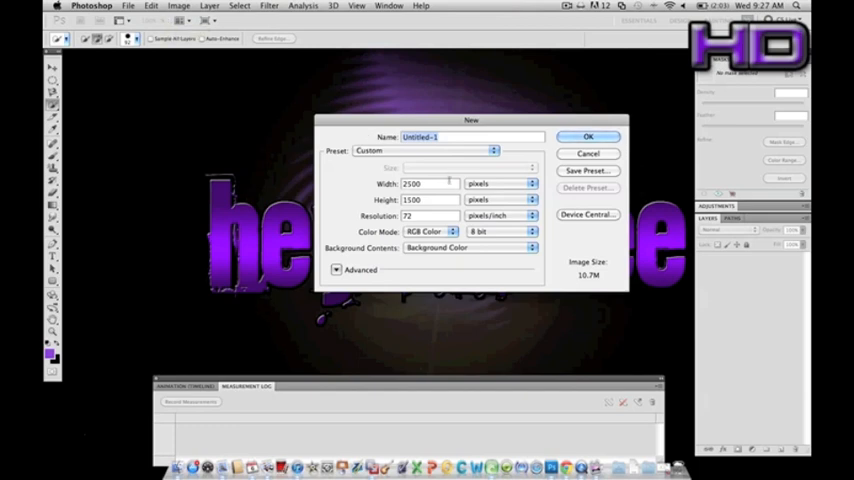
type("50")
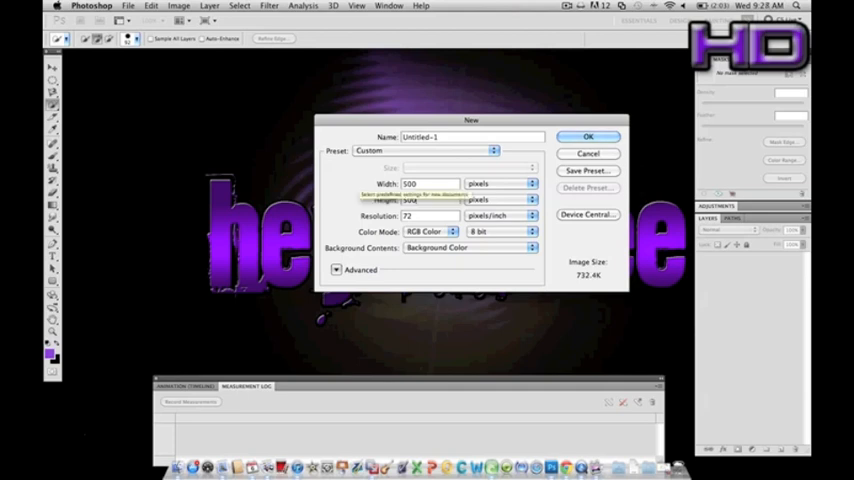
left_click(588, 136)
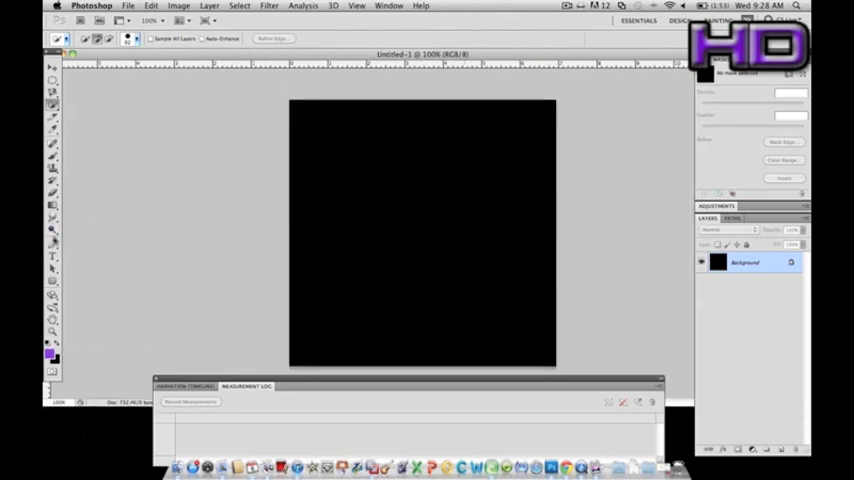
Add purple 'Heytch Dee' text across the middle of the canvas with the Horizontal Type tool
left_click(52, 246)
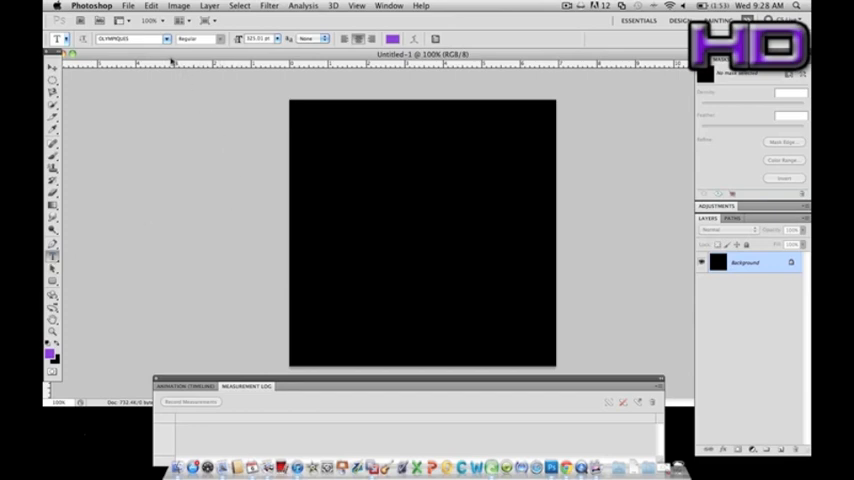
left_click(130, 38)
type("Heytch Dee")
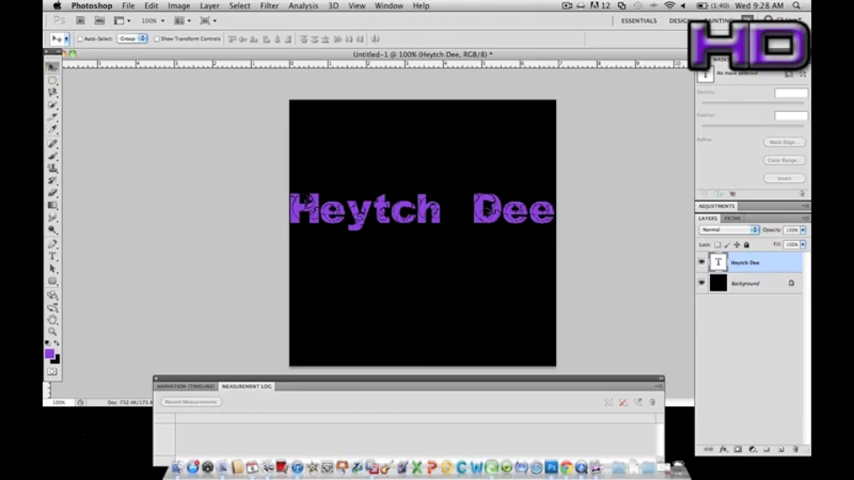
mouse_move(430, 256)
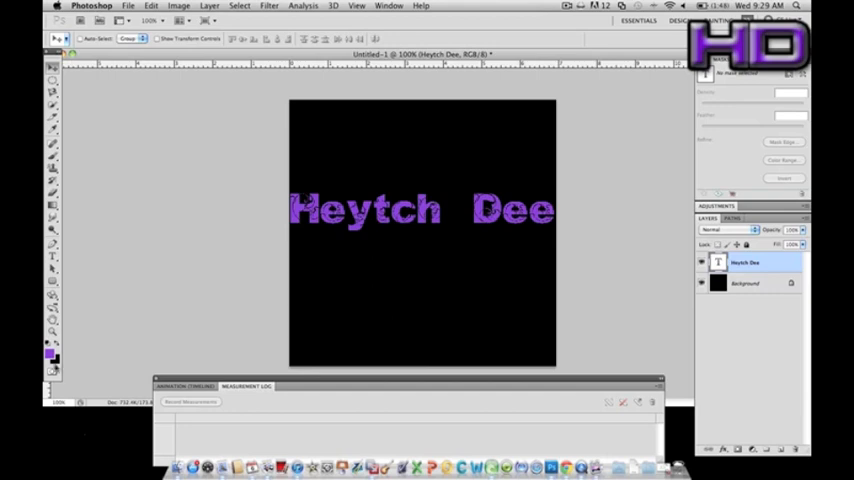
Set the background colour to purple and fill the Background layer with it
left_click(48, 360)
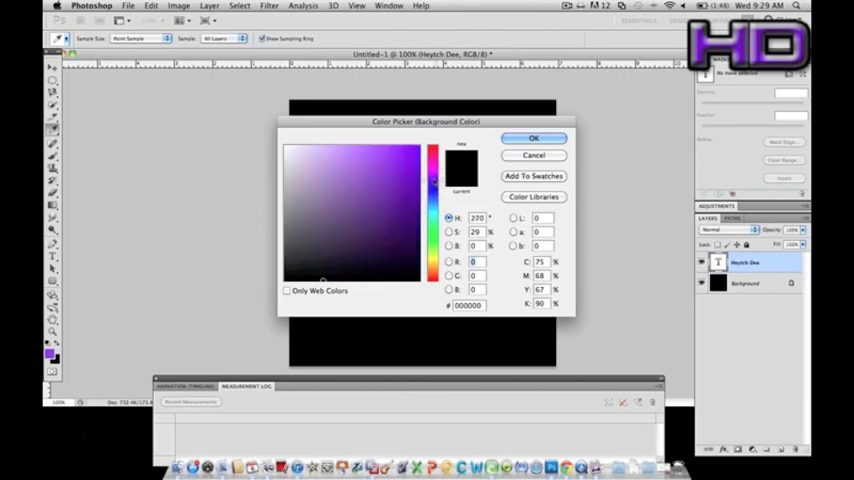
left_click(348, 196)
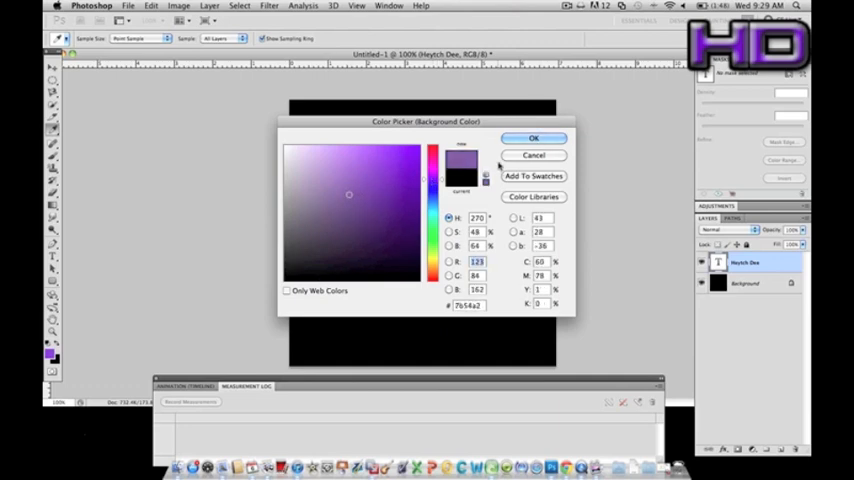
left_click(532, 138)
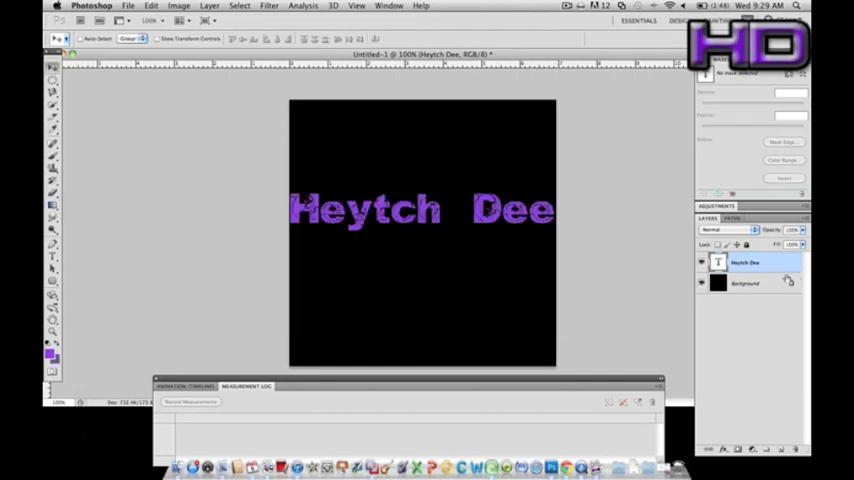
left_click(750, 284)
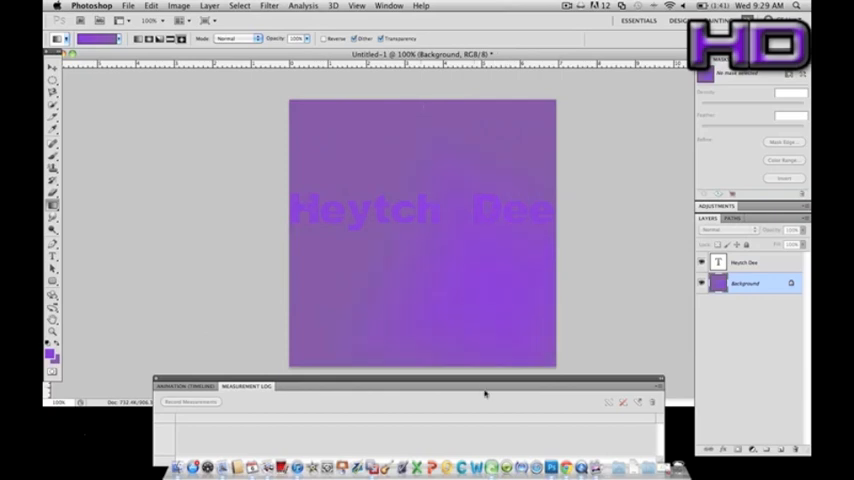
mouse_move(724, 324)
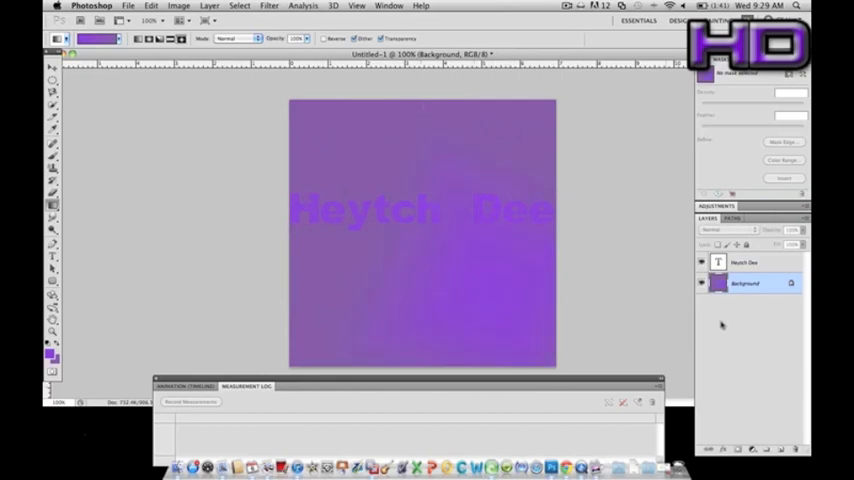
Give the text layer a drop shadow and review the inner shadow settings in Layer Style
left_click(744, 262)
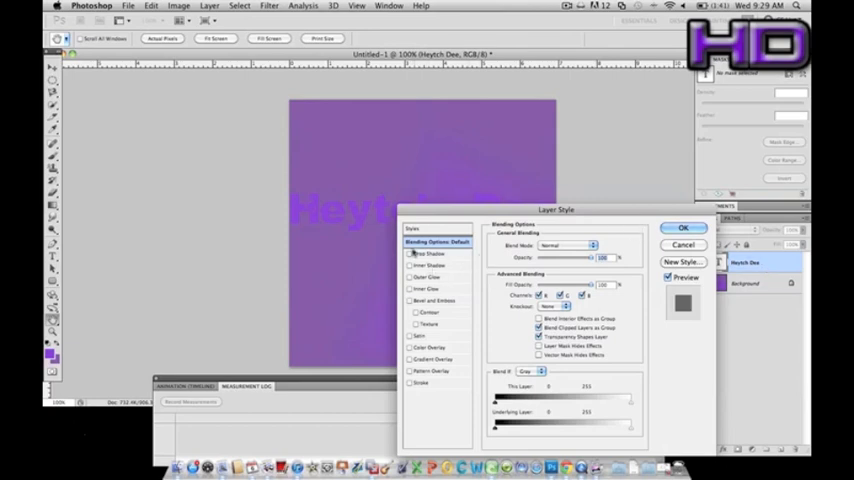
left_click(408, 254)
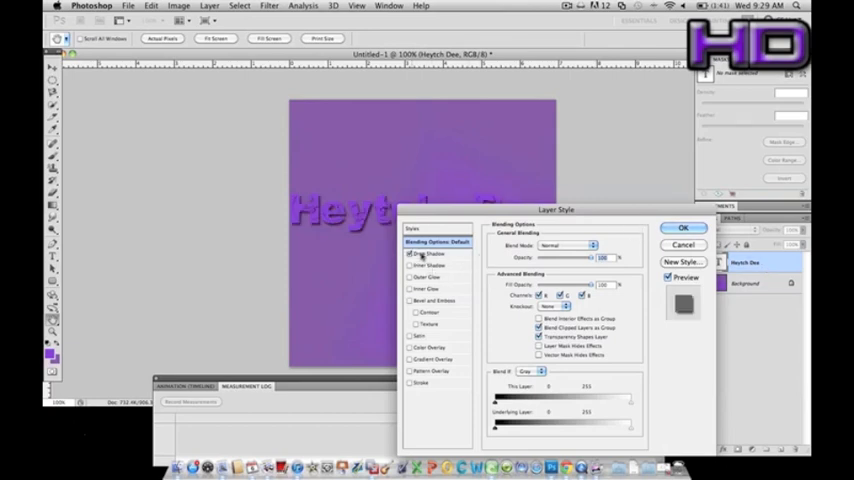
left_click(430, 252)
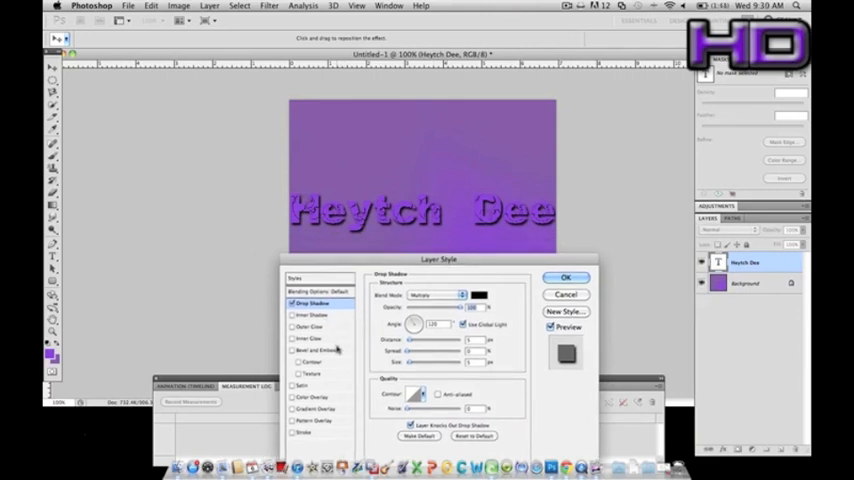
left_click(312, 316)
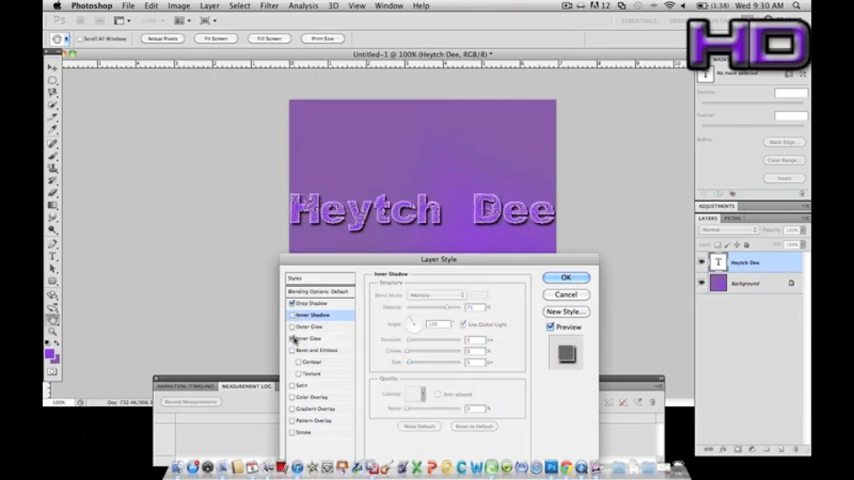
Enable Inner Glow and Bevel and Emboss for a raised look on the text
left_click(308, 338)
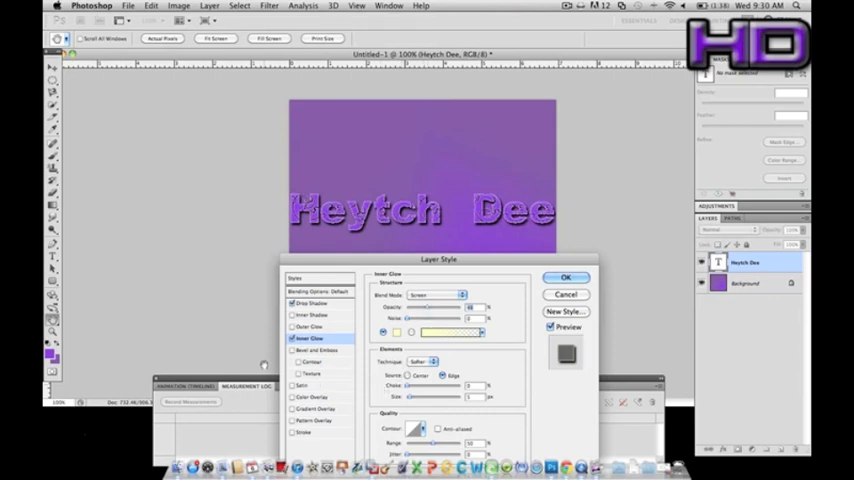
left_click(316, 350)
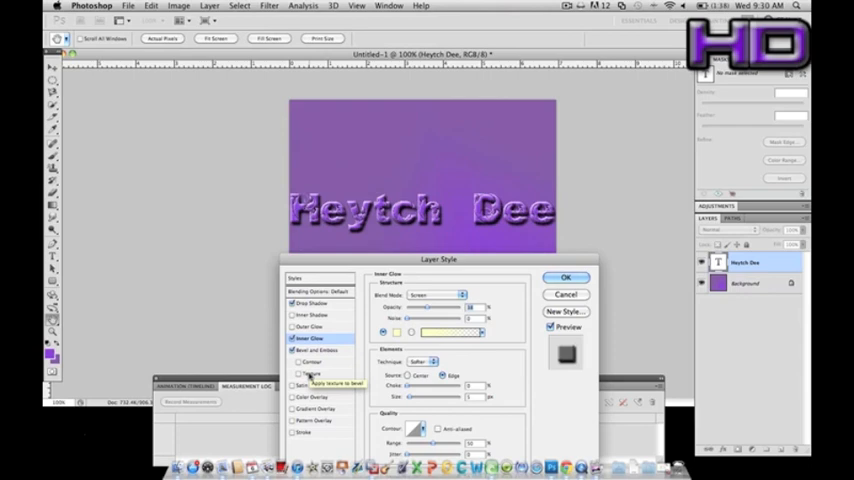
left_click(304, 372)
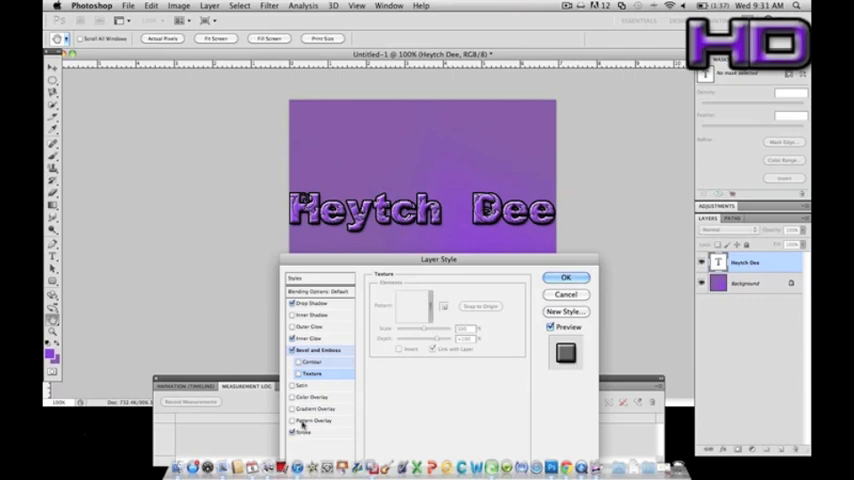
Enable Gradient Overlay and set the first gradient stop to a deep purple
left_click(316, 408)
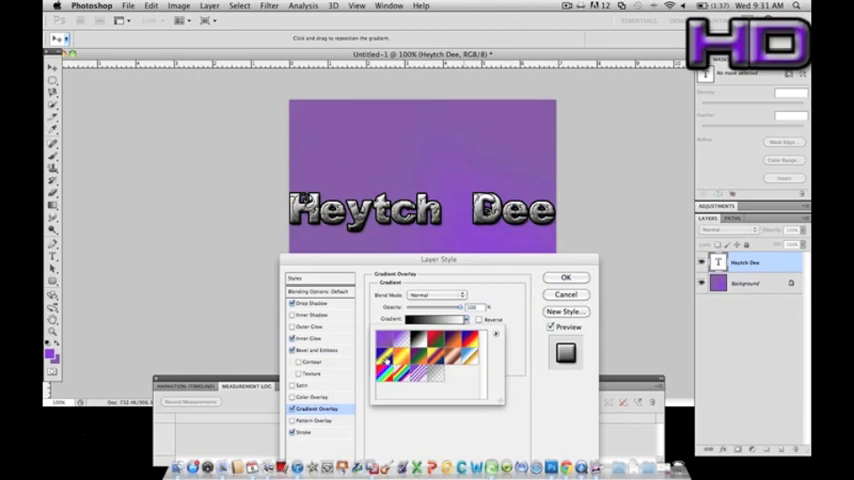
left_click(384, 356)
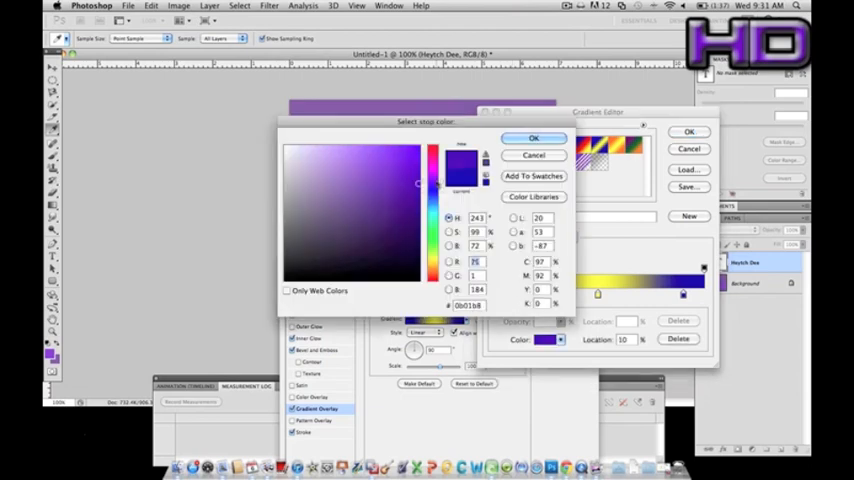
left_click(408, 184)
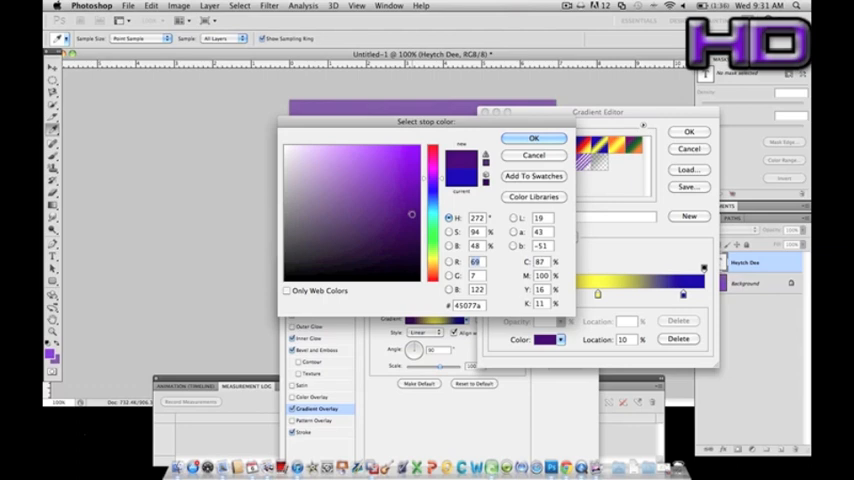
left_click(532, 138)
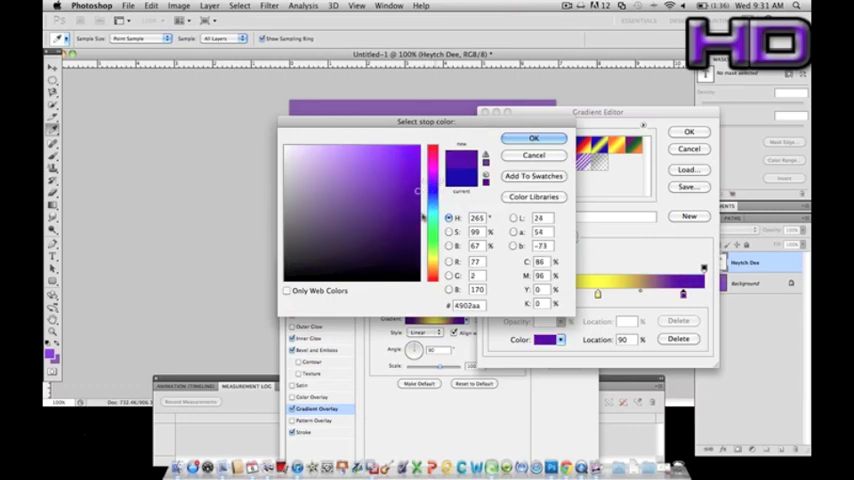
left_click(532, 138)
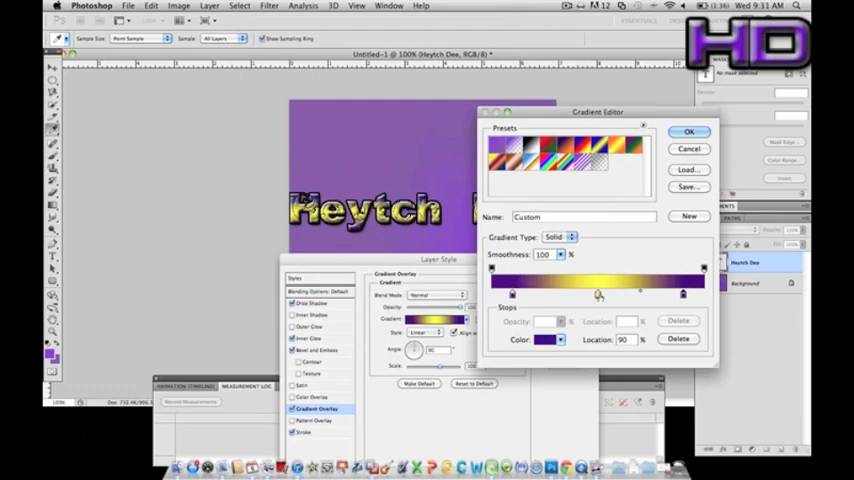
Set the other gradient stop to a brighter purple and accept the finished gradient
left_click(548, 340)
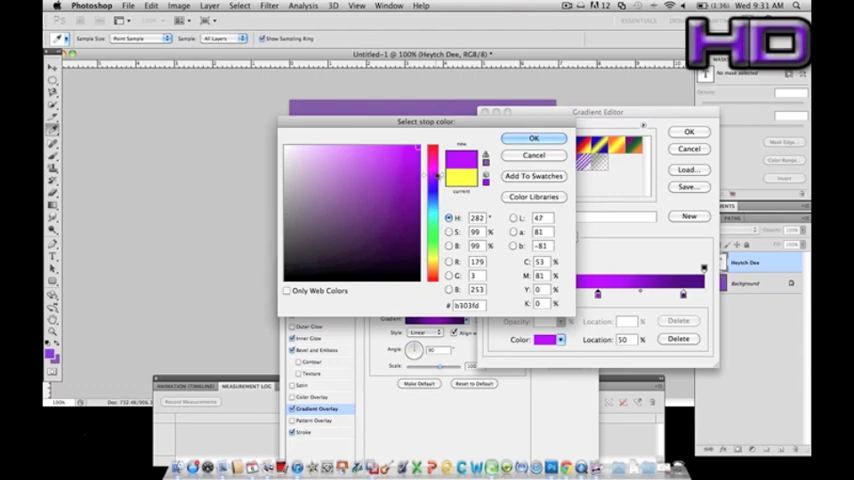
left_click(532, 138)
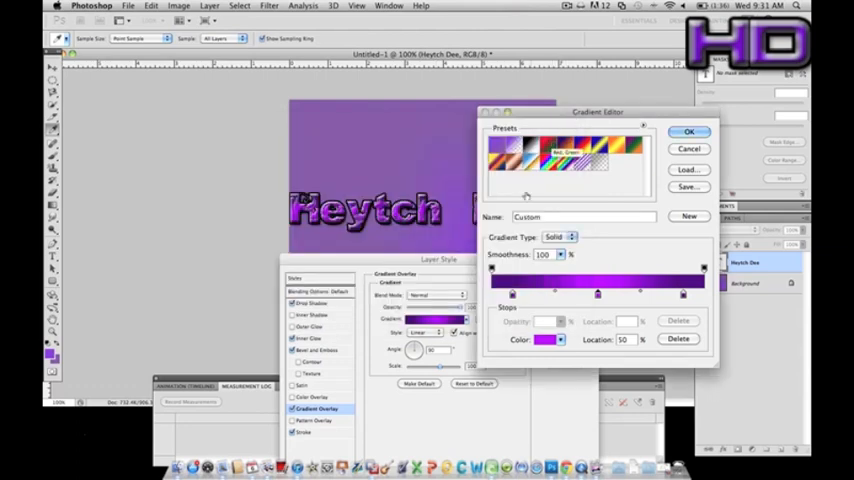
left_click(564, 156)
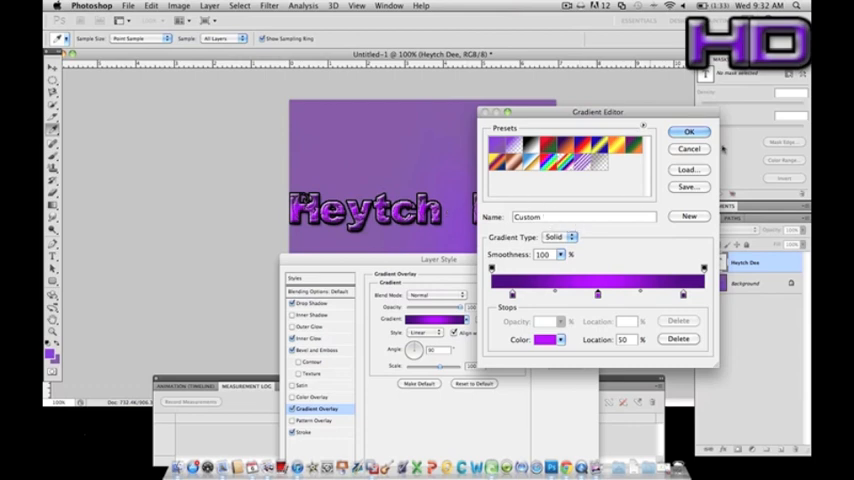
left_click(688, 132)
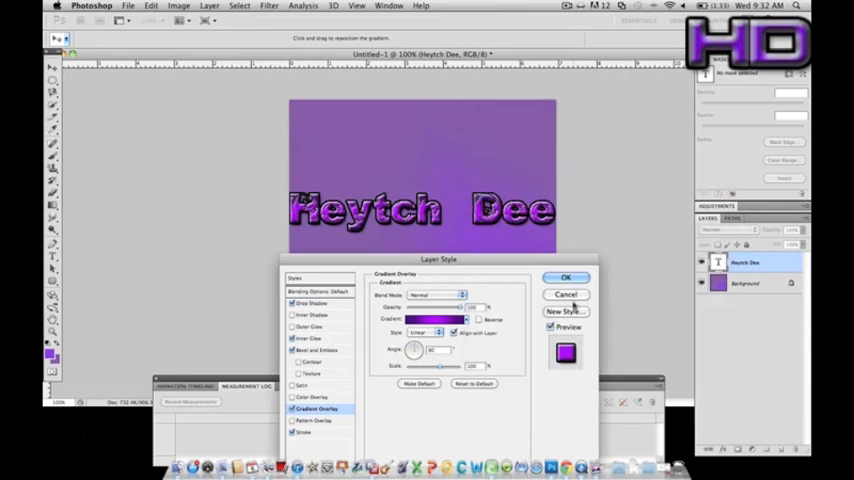
mouse_move(572, 304)
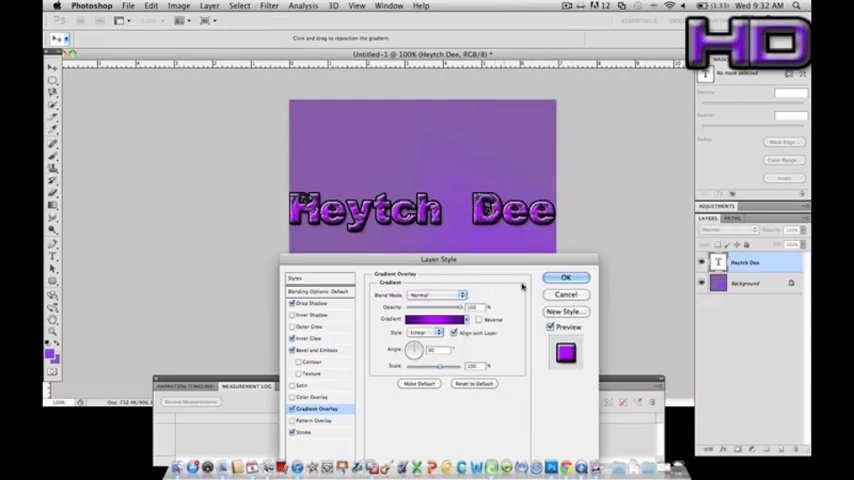
Commit all layer effects to the 'Heytch Dee' text and close the Layer Style dialog
left_click(566, 276)
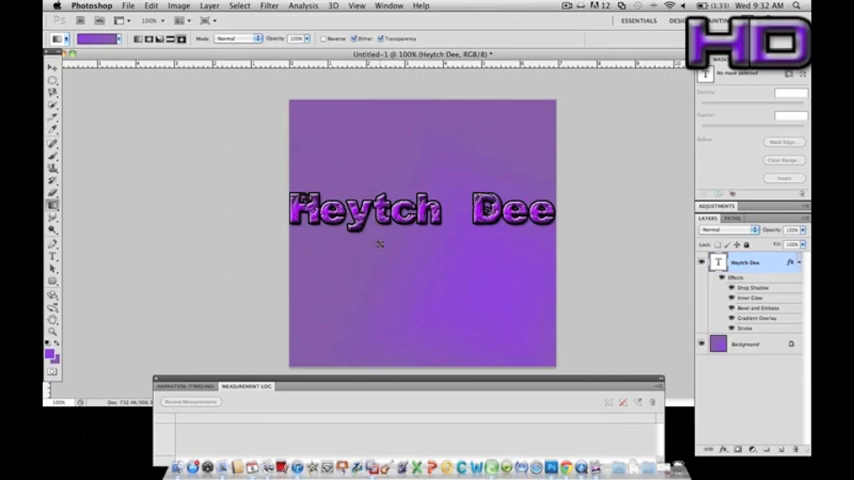
mouse_move(168, 286)
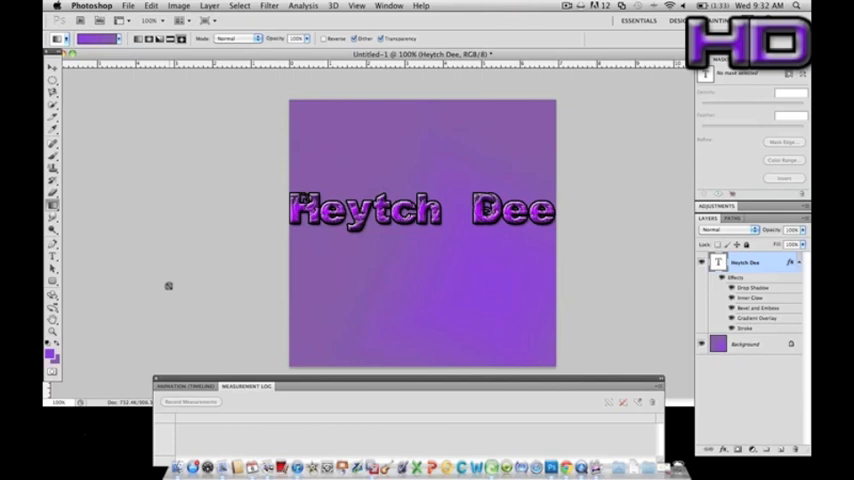
mouse_move(148, 208)
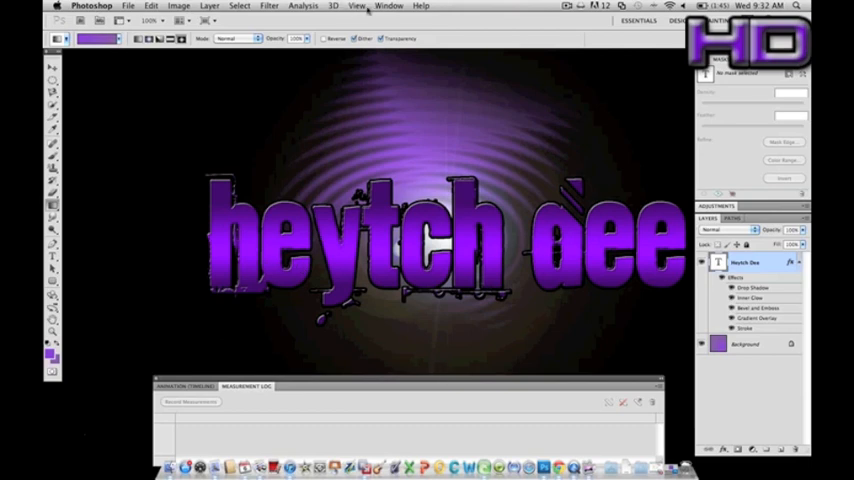
left_click(388, 6)
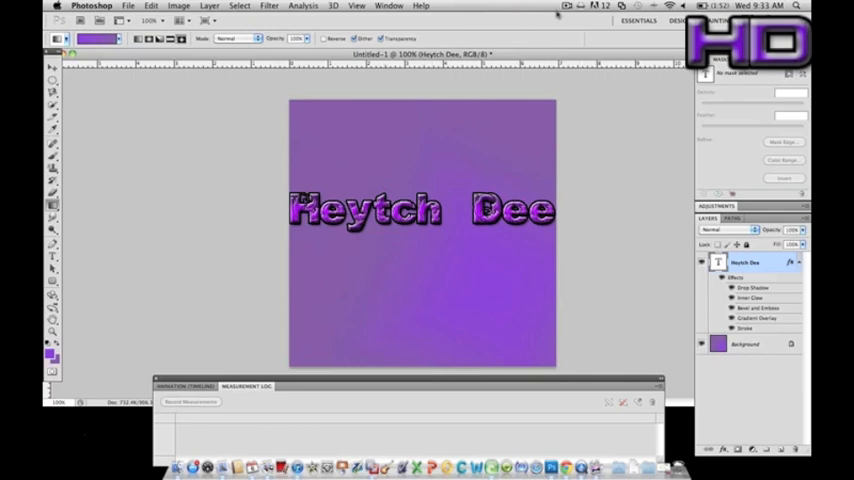
left_click(568, 4)
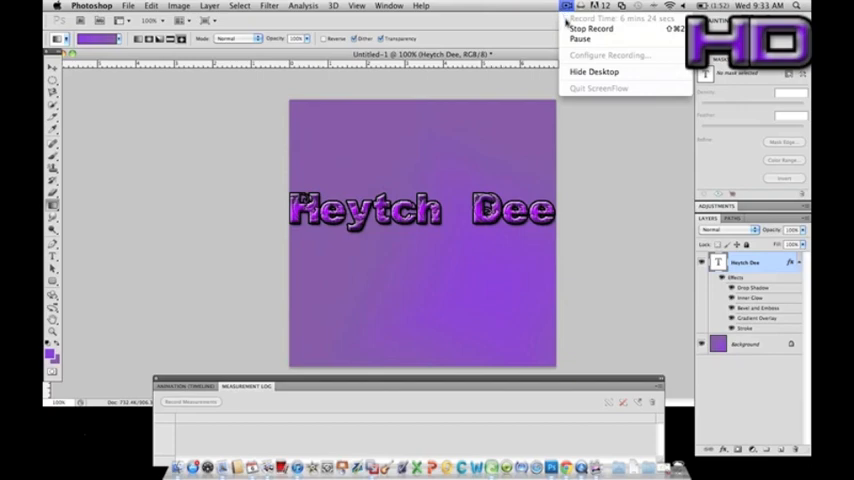